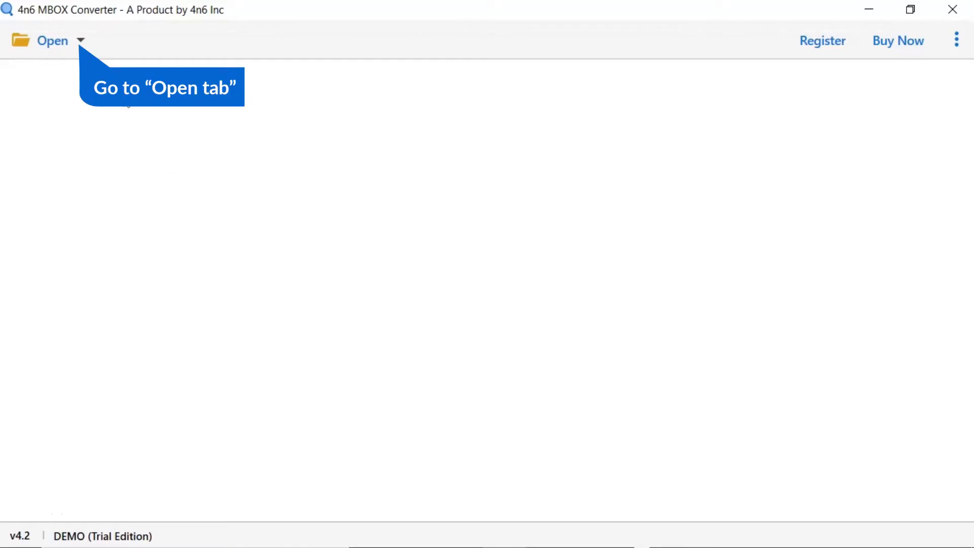
Show the Open menu's email file and desktop email client sources
left_click(53, 41)
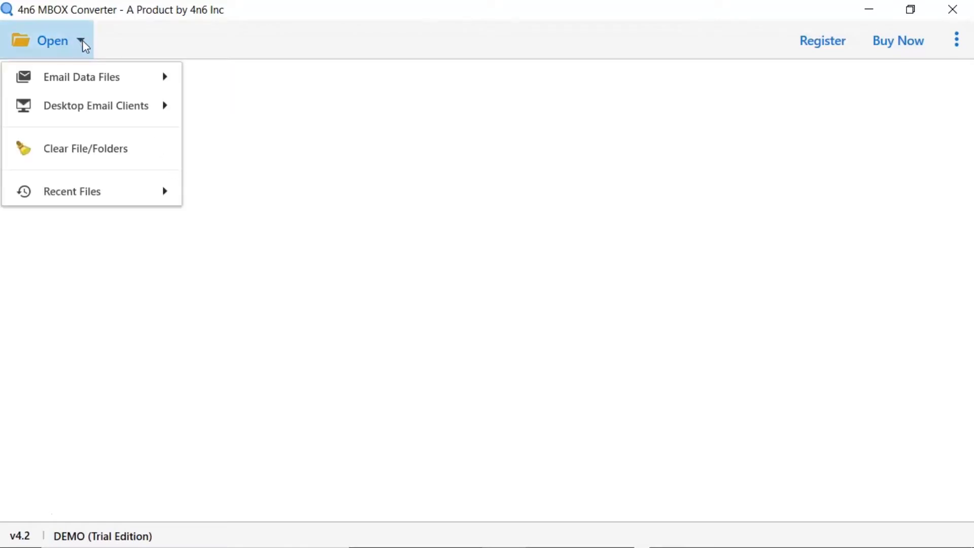
mouse_move(96, 105)
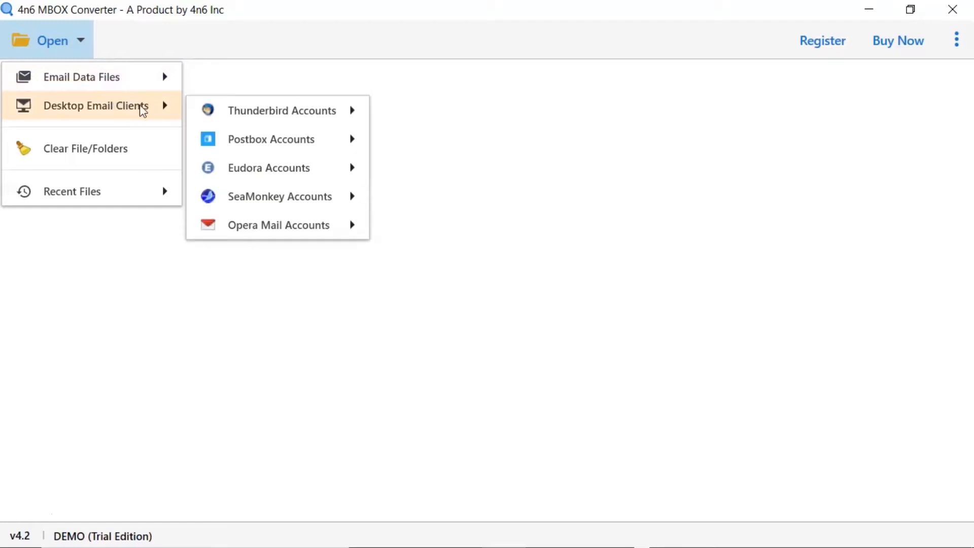
mouse_move(280, 196)
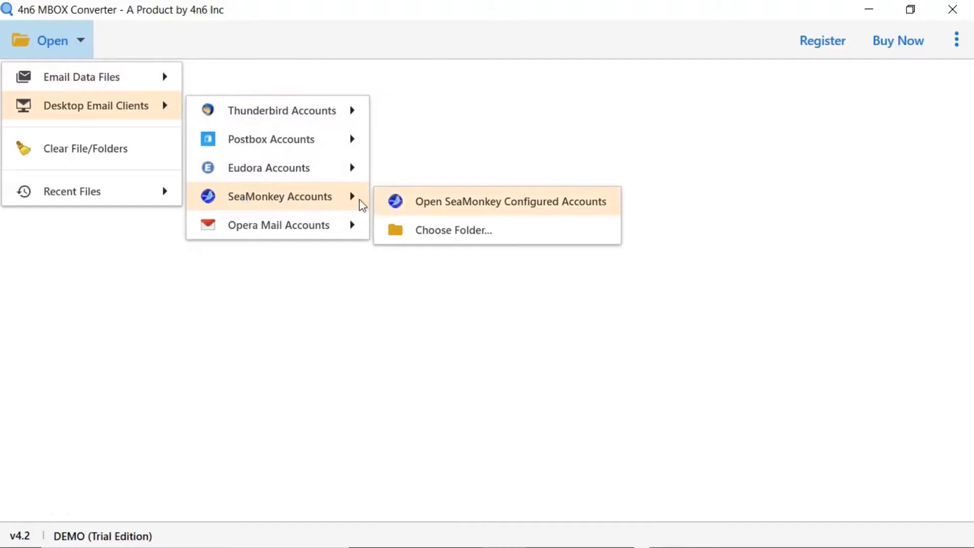
mouse_move(470, 210)
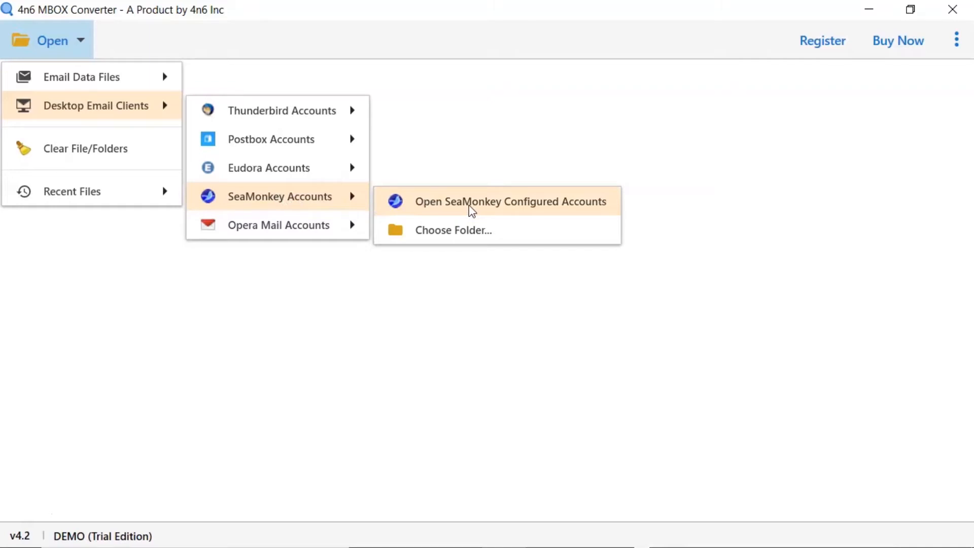
mouse_move(457, 243)
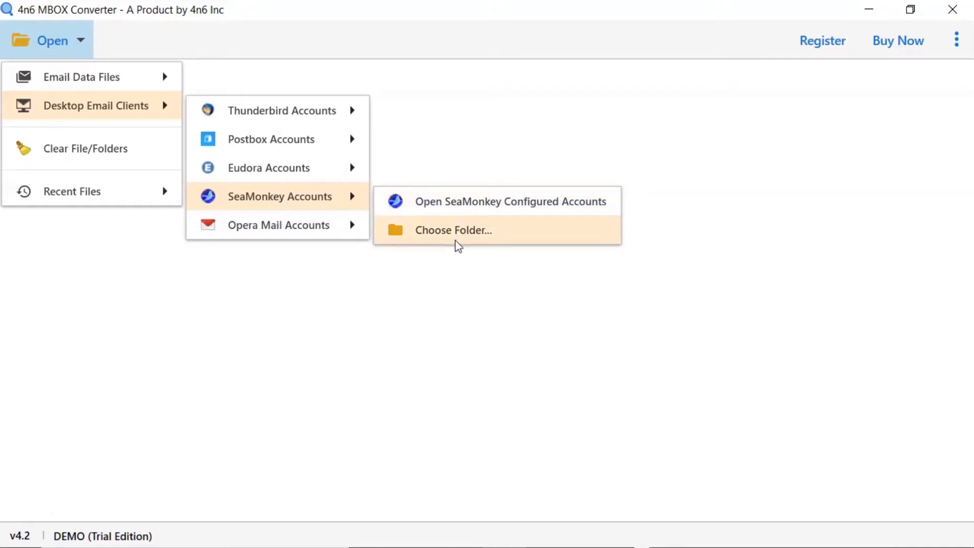
Choose the SeaMonkey folder from the Email data directory as the source
left_click(453, 229)
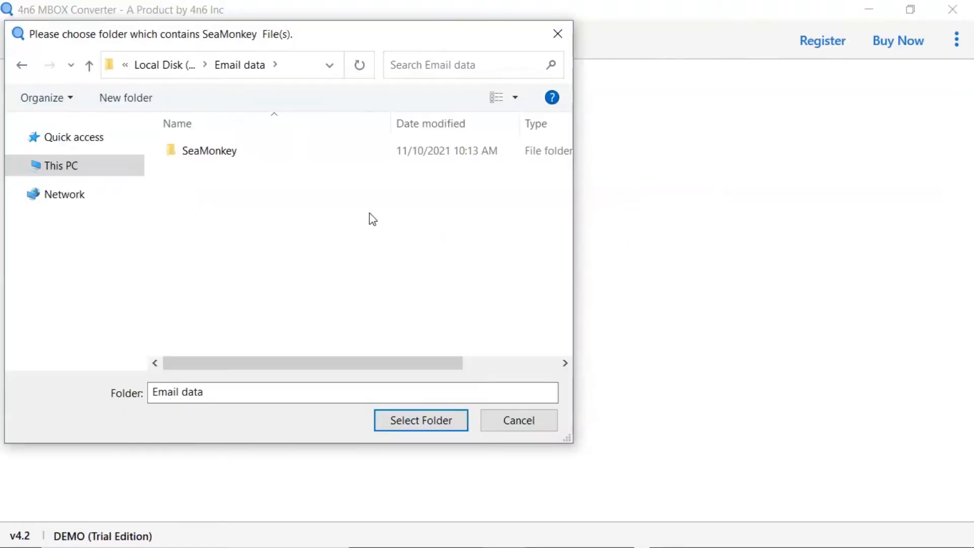
left_click(208, 150)
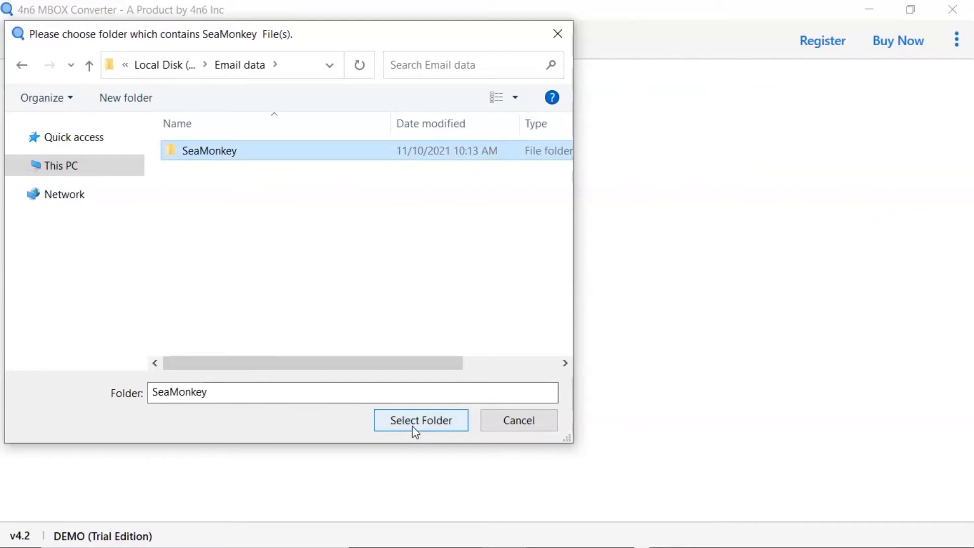
left_click(421, 420)
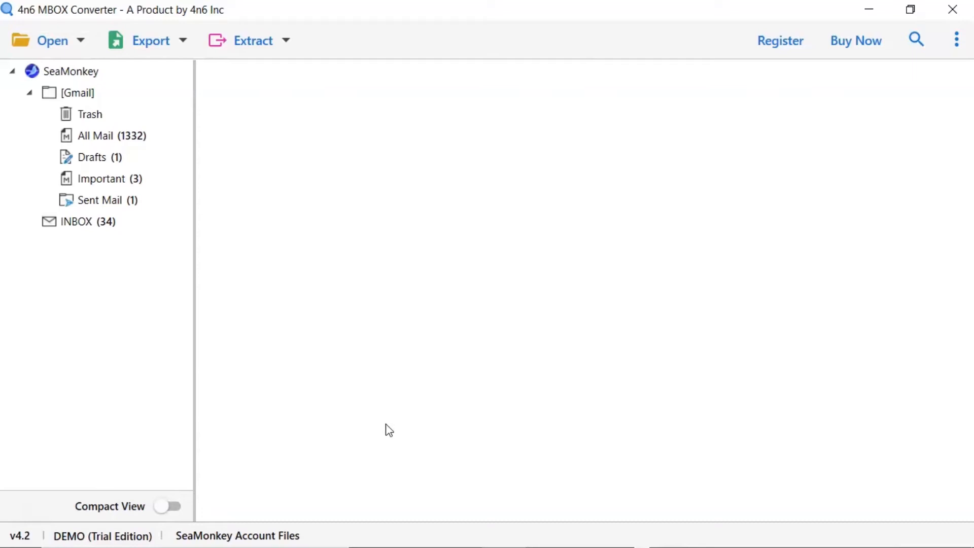
List the INBOX's 34 messages and preview the Freepik email
left_click(77, 222)
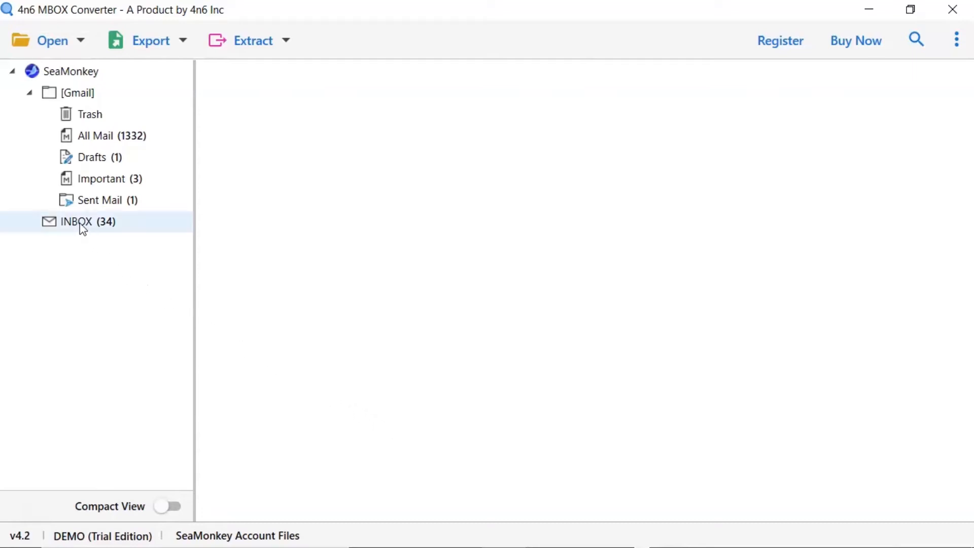
left_click(79, 221)
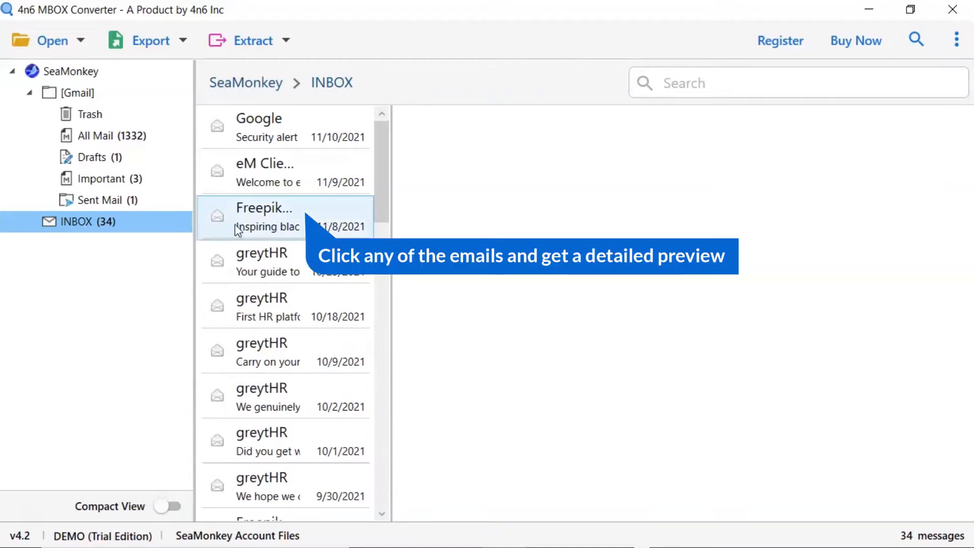
left_click(267, 217)
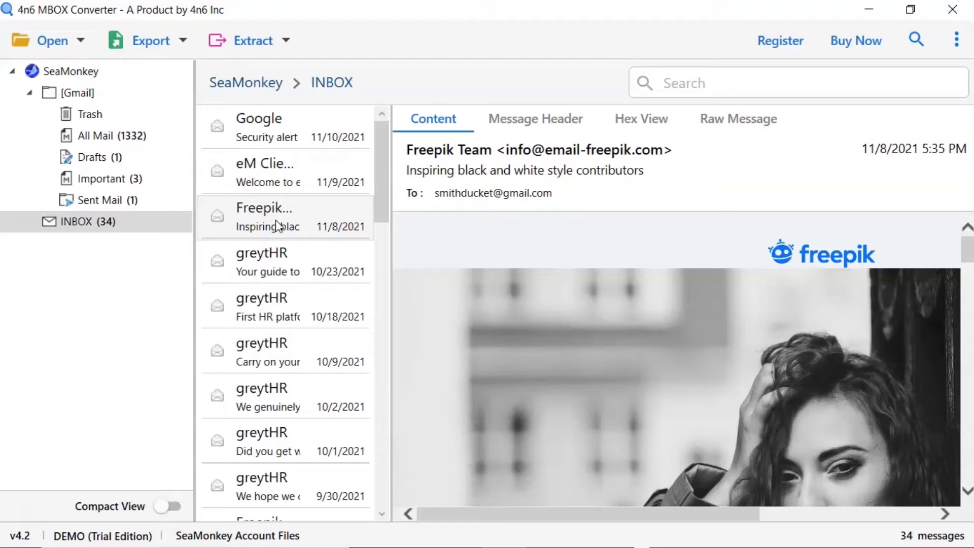
mouse_move(359, 208)
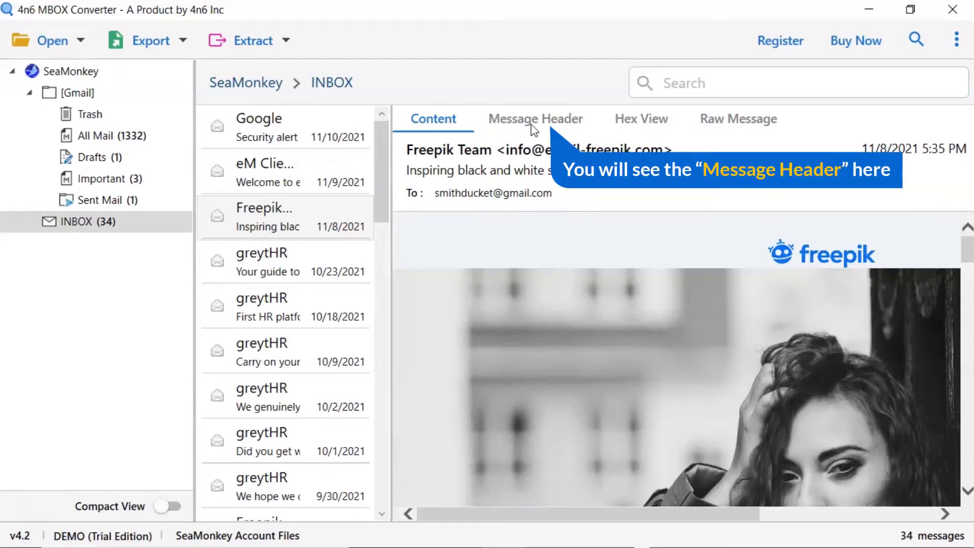
left_click(534, 119)
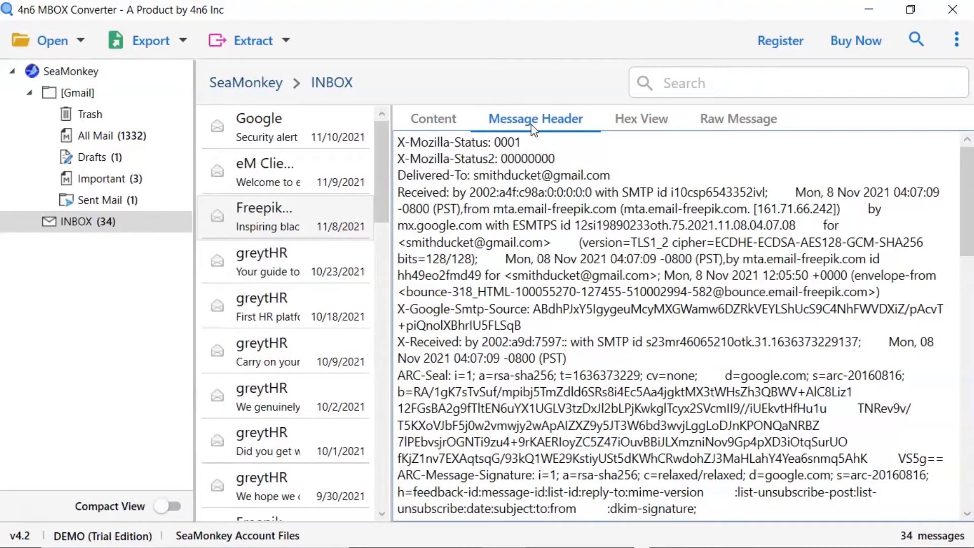
mouse_move(577, 138)
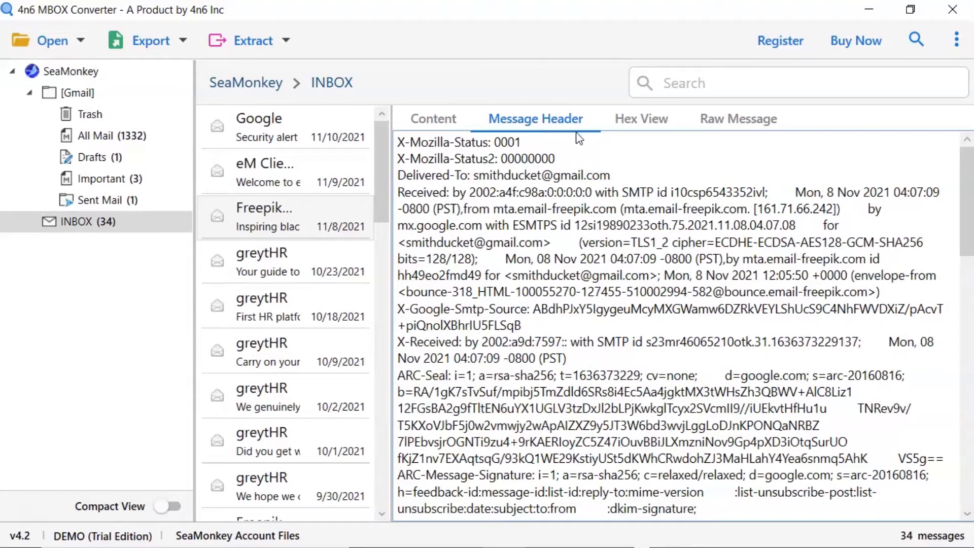
left_click(640, 119)
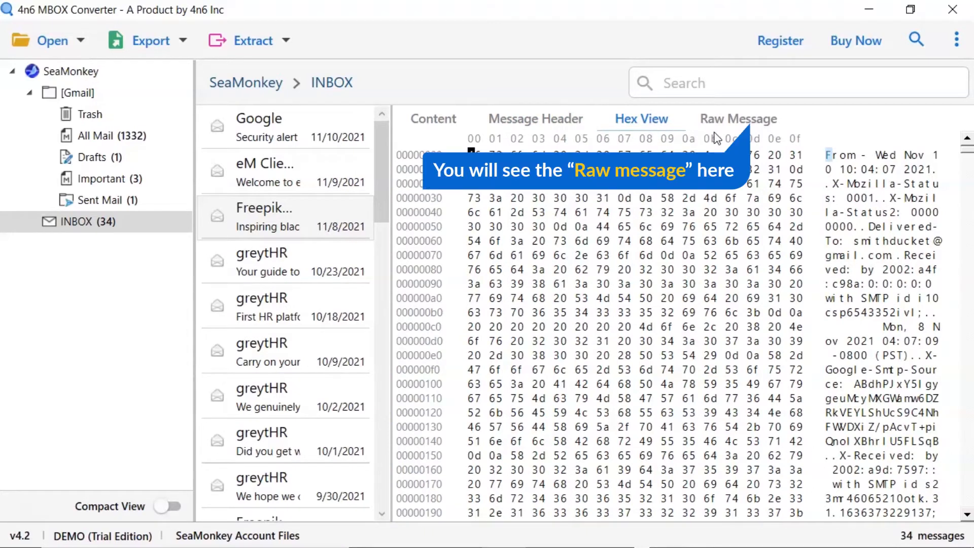
left_click(738, 119)
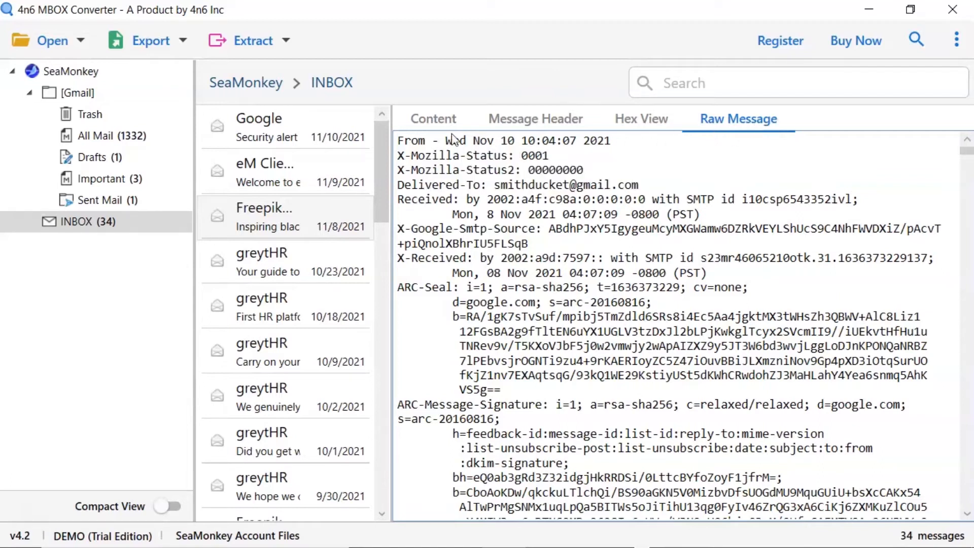
left_click(432, 119)
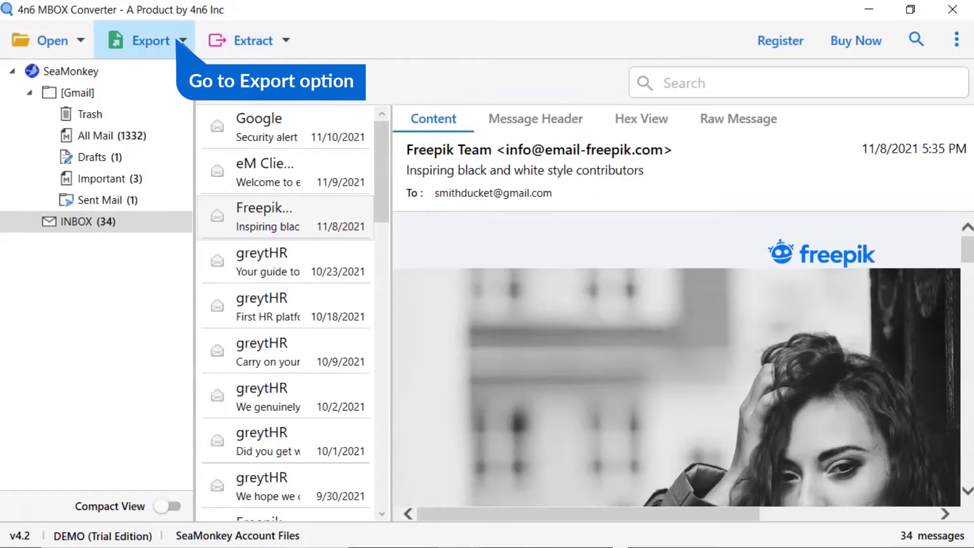
Pick Gmail as the export format and tick Drafts, leaving All Mail out
left_click(144, 40)
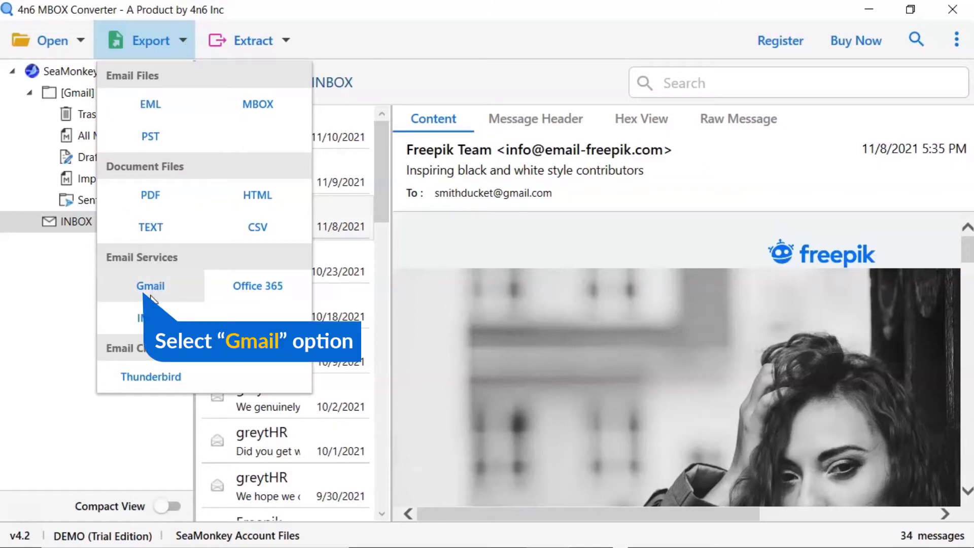
left_click(150, 285)
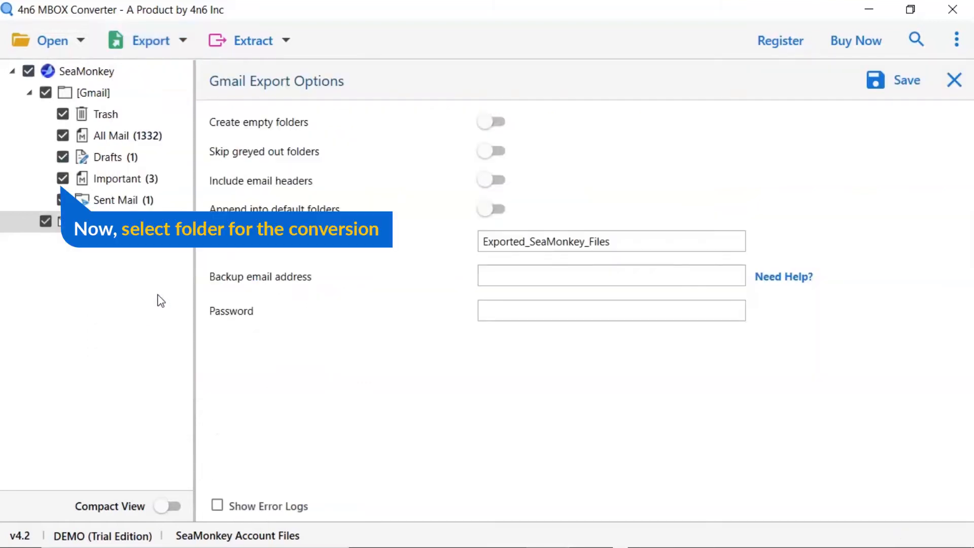
mouse_move(115, 182)
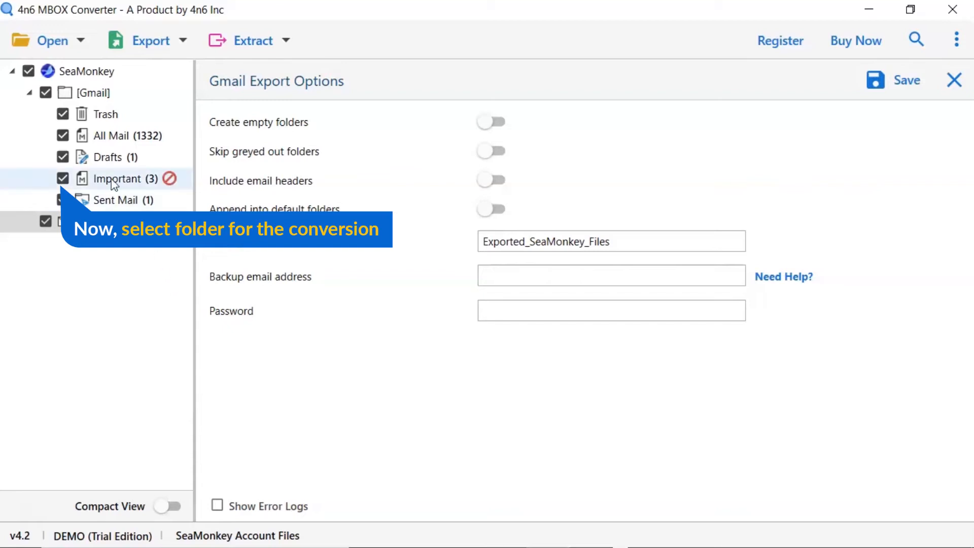
left_click(62, 135)
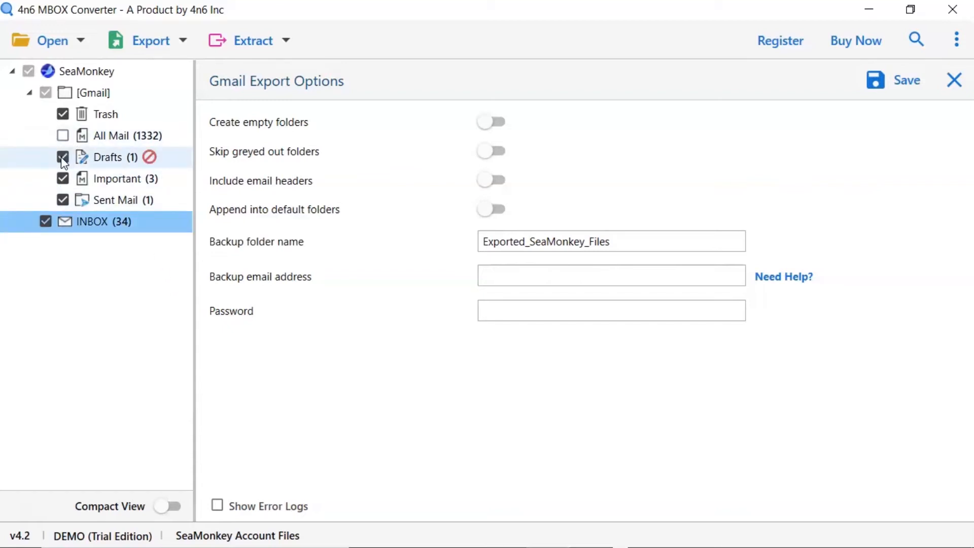
left_click(62, 157)
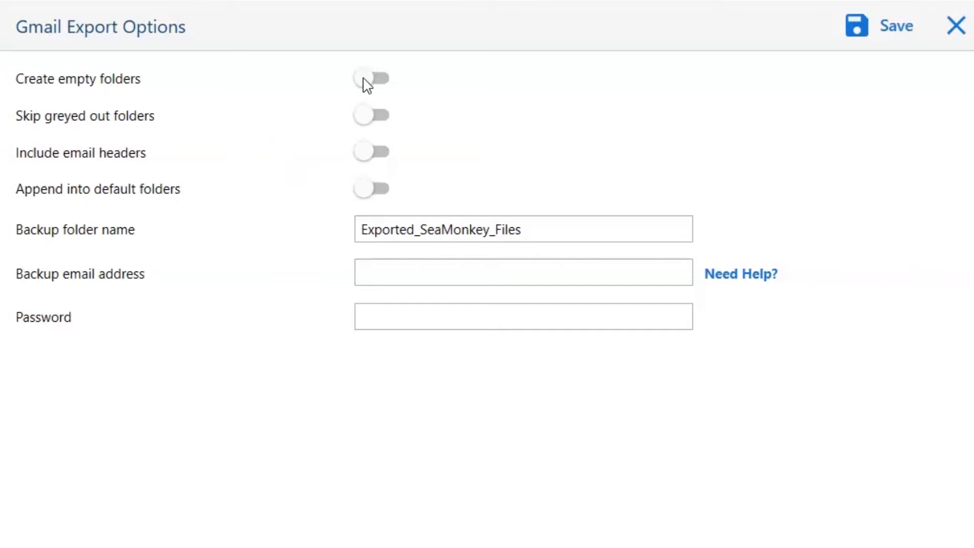
mouse_move(370, 78)
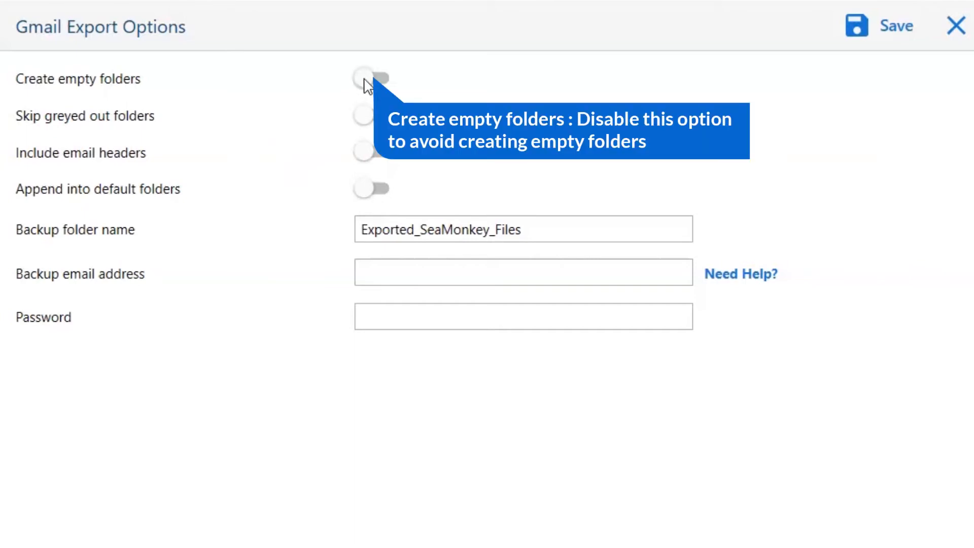
left_click(371, 78)
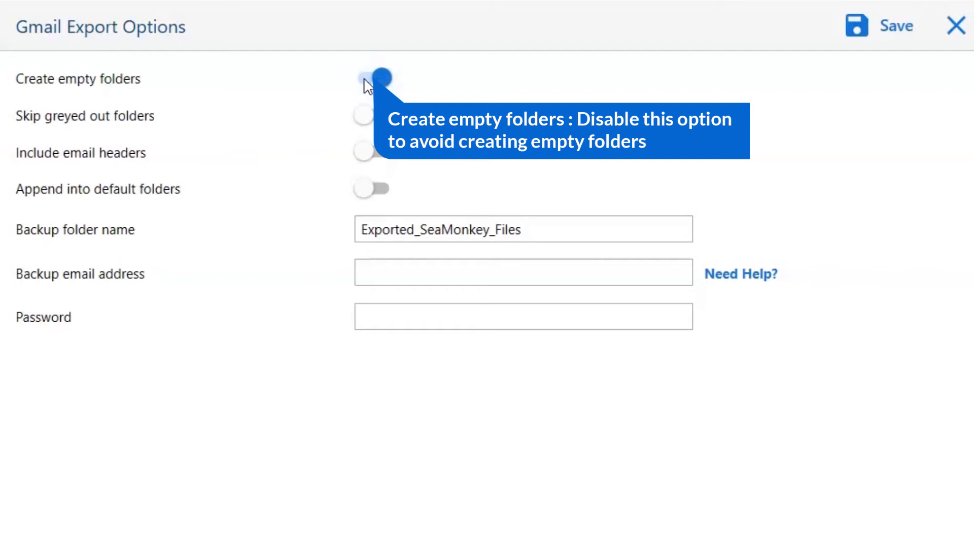
left_click(371, 78)
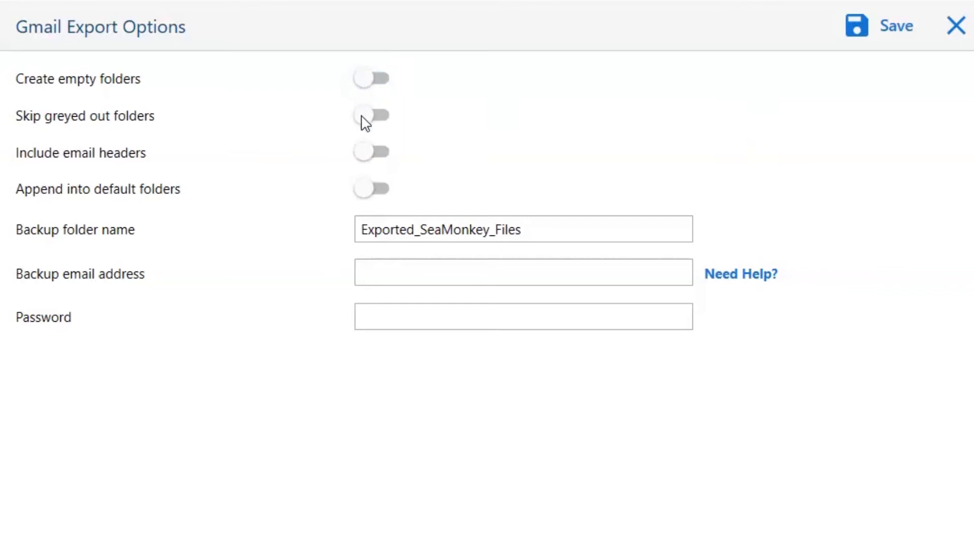
left_click(371, 116)
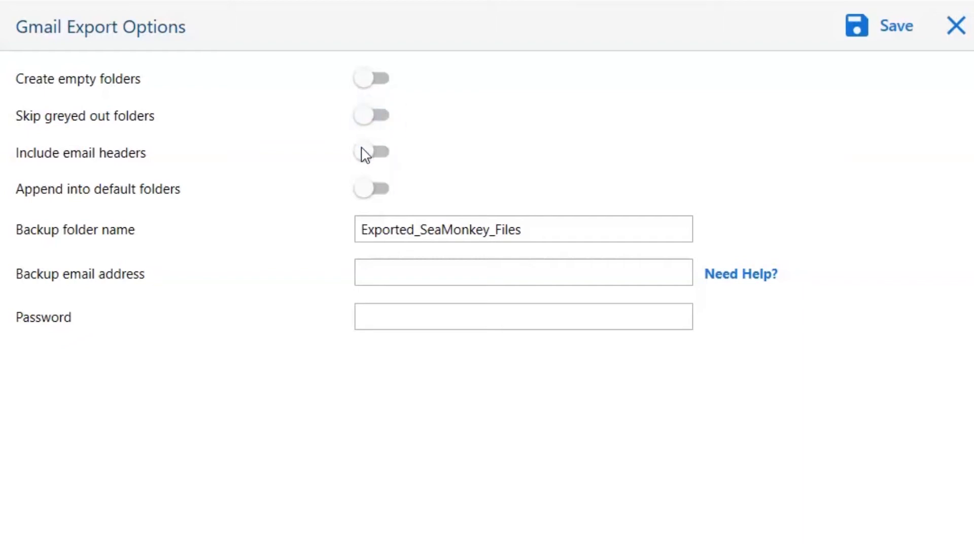
mouse_move(372, 152)
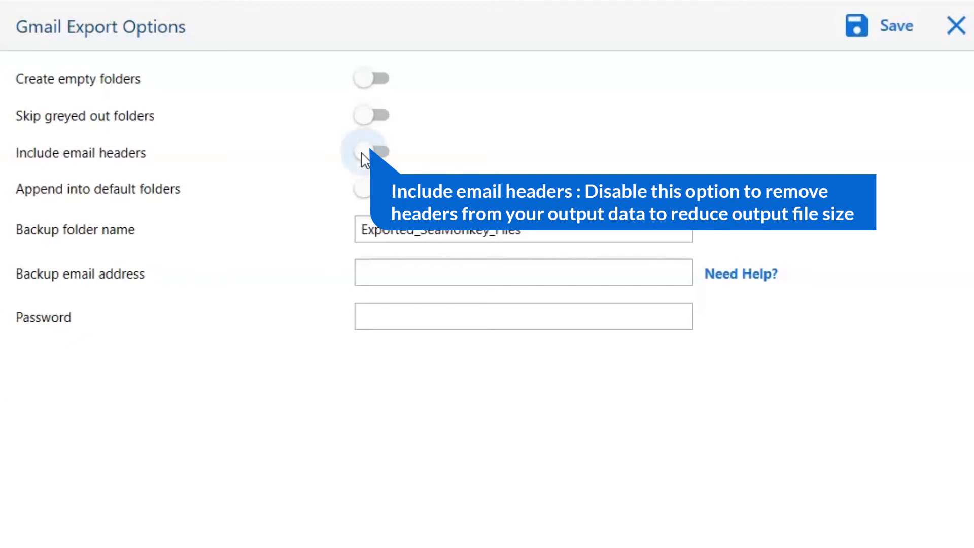
left_click(371, 152)
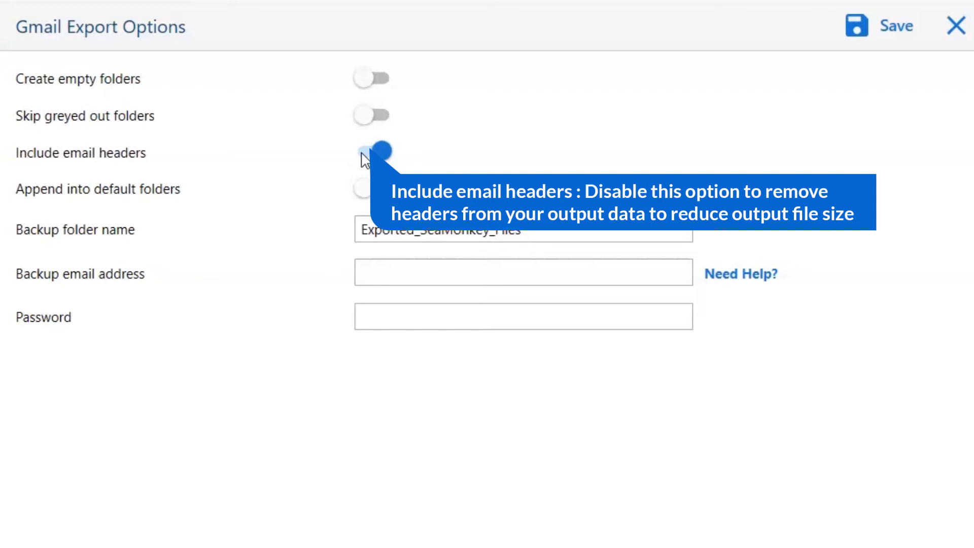
left_click(371, 152)
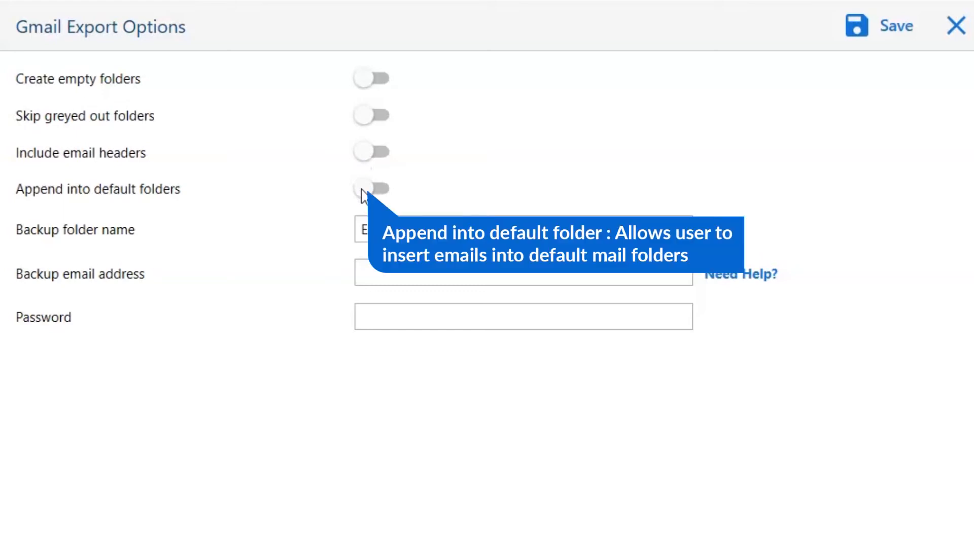
left_click(380, 188)
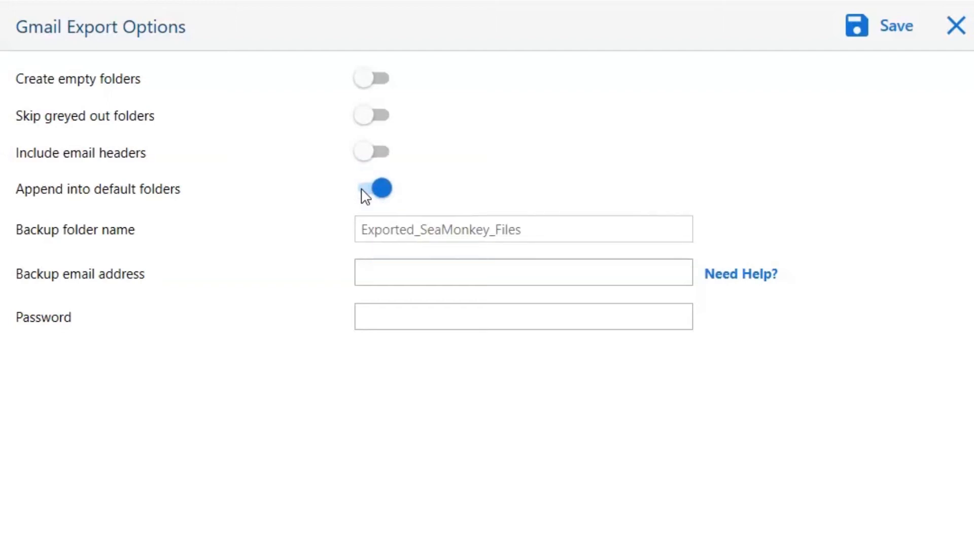
left_click(373, 188)
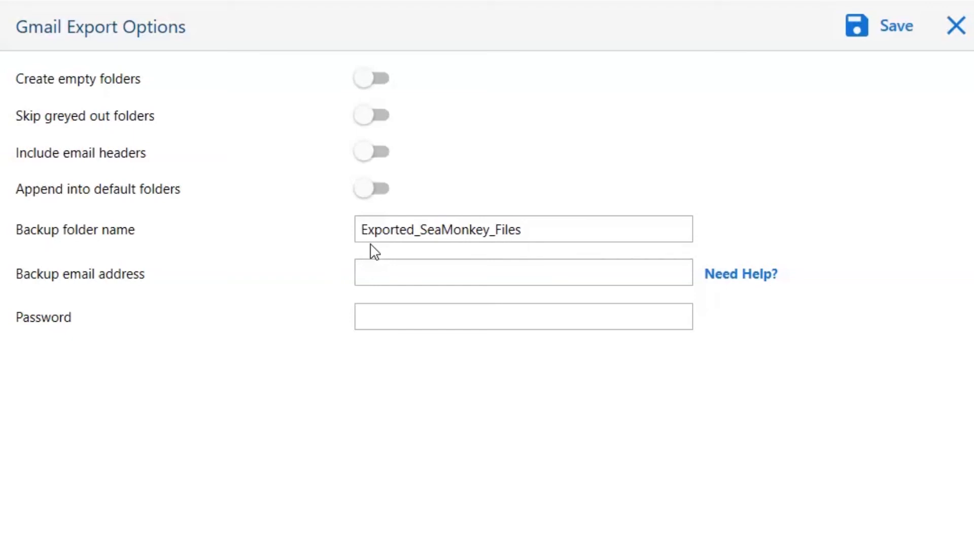
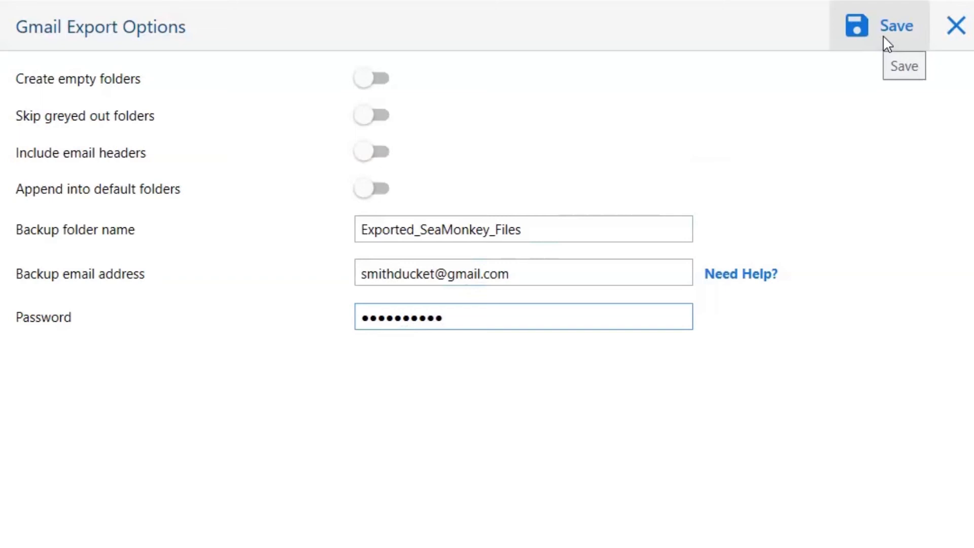
Save the export to Gmail, dismiss the demo notice, and open Gmail
left_click(894, 26)
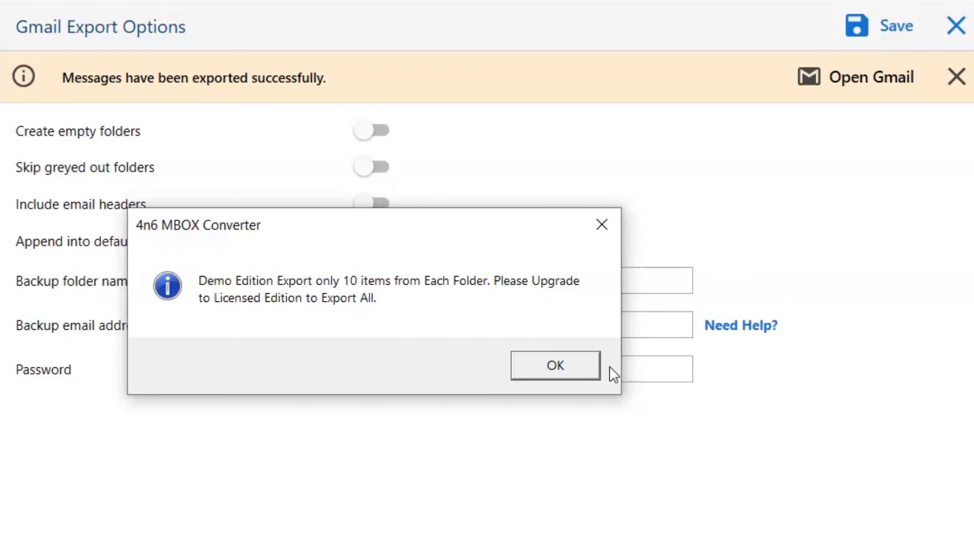
left_click(554, 365)
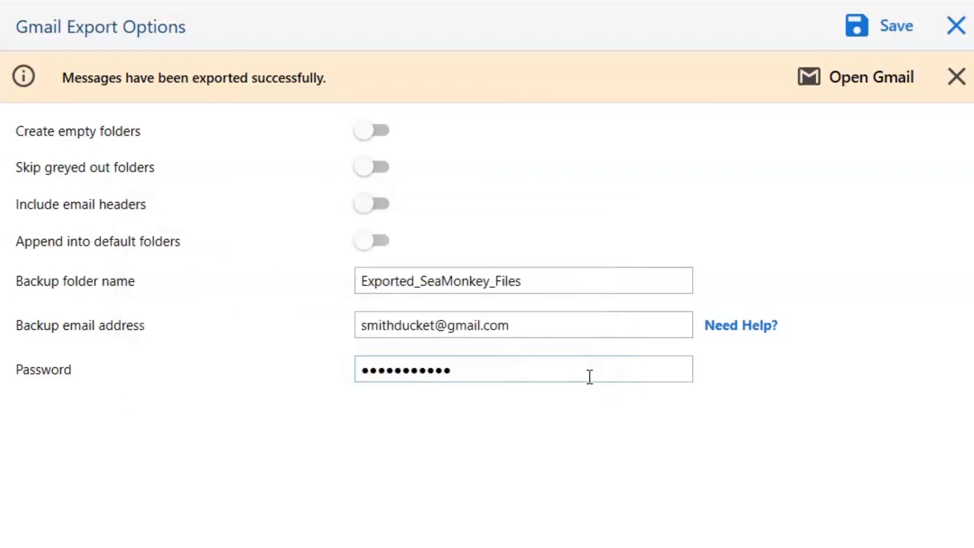
mouse_move(872, 77)
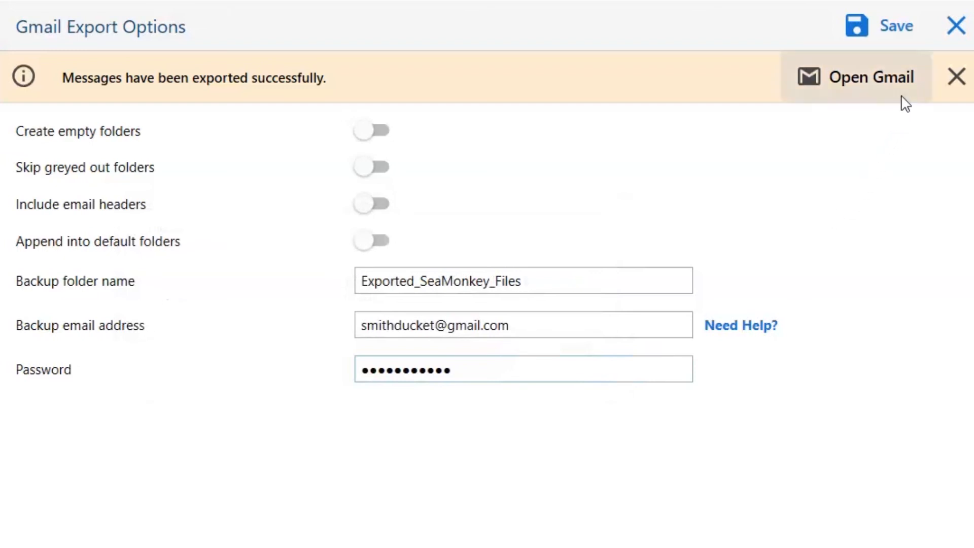
left_click(871, 77)
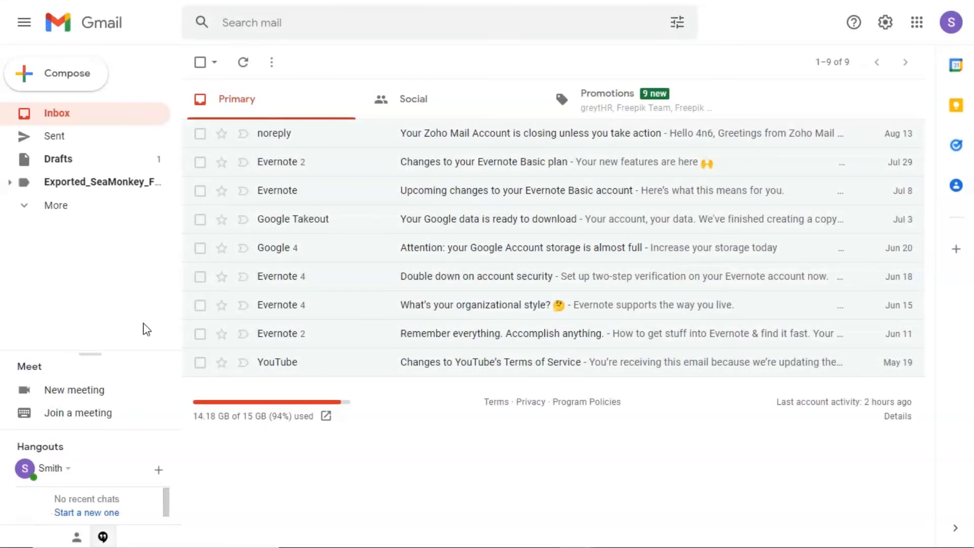
mouse_move(125, 301)
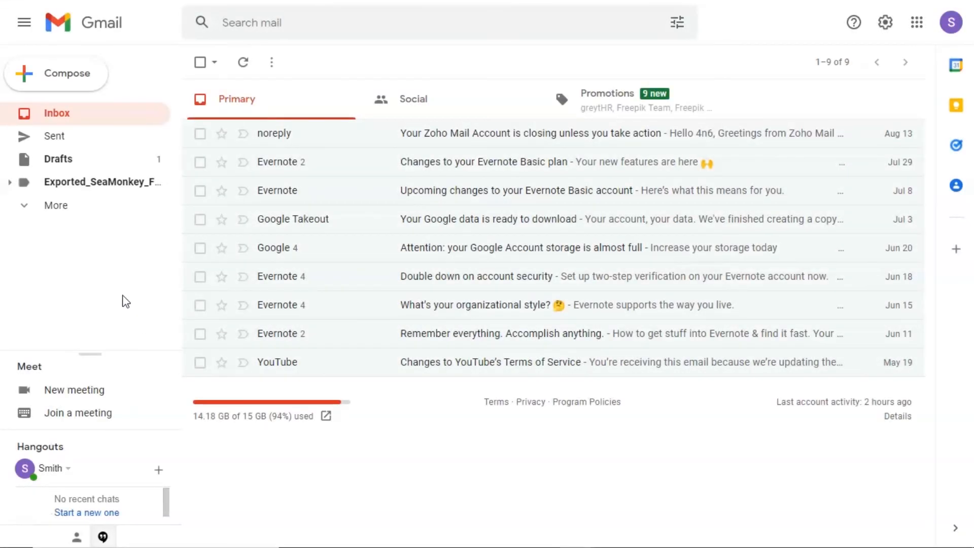
Expand Exported_SeaMonkey_Files and show the three emails under Important
left_click(10, 185)
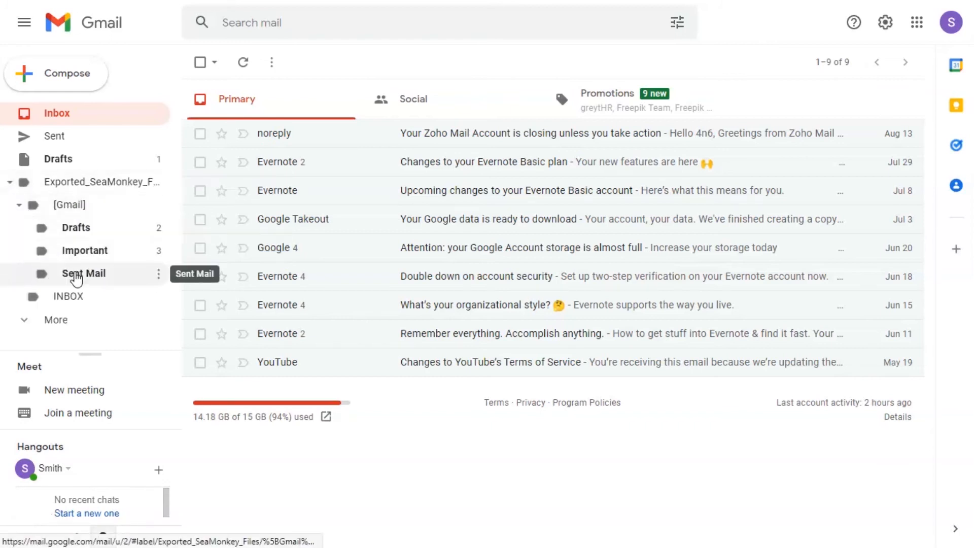
mouse_move(84, 250)
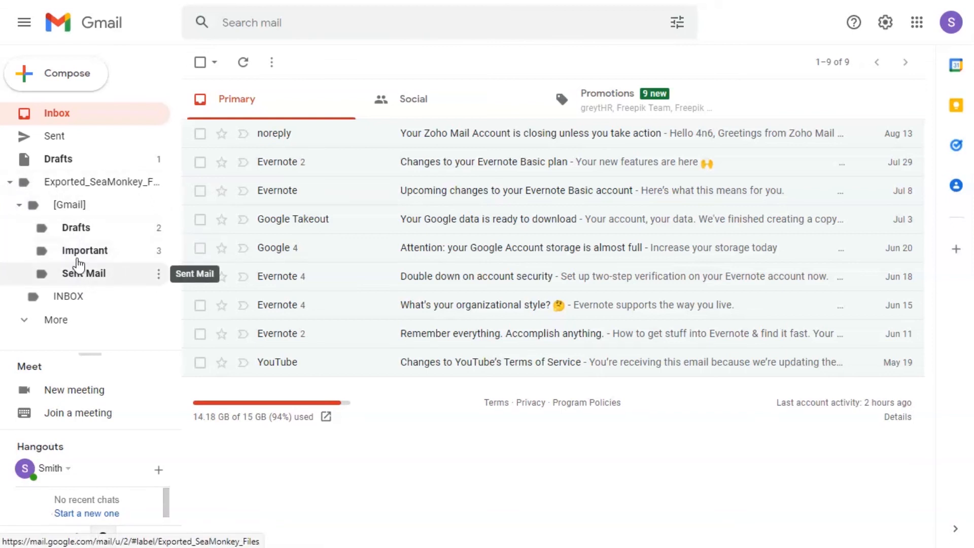
left_click(84, 250)
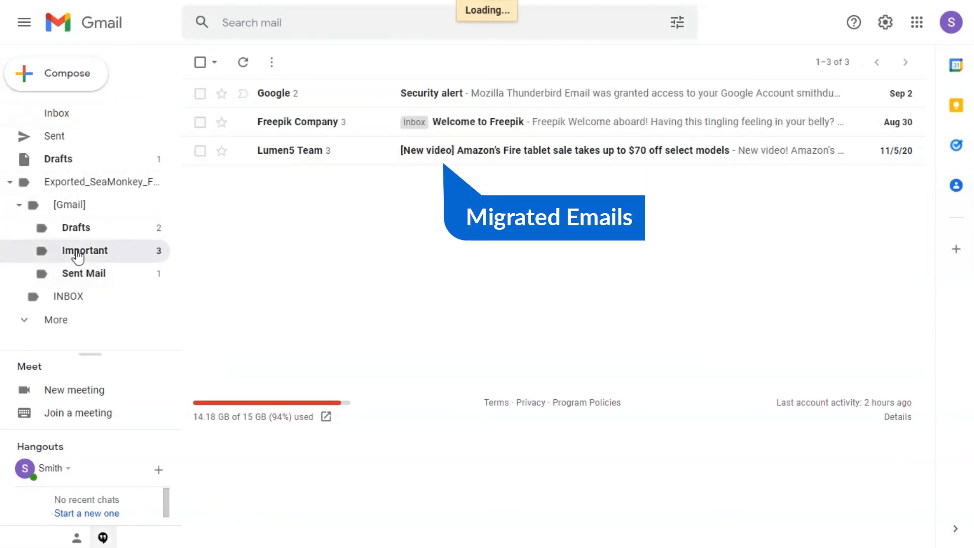
left_click(85, 250)
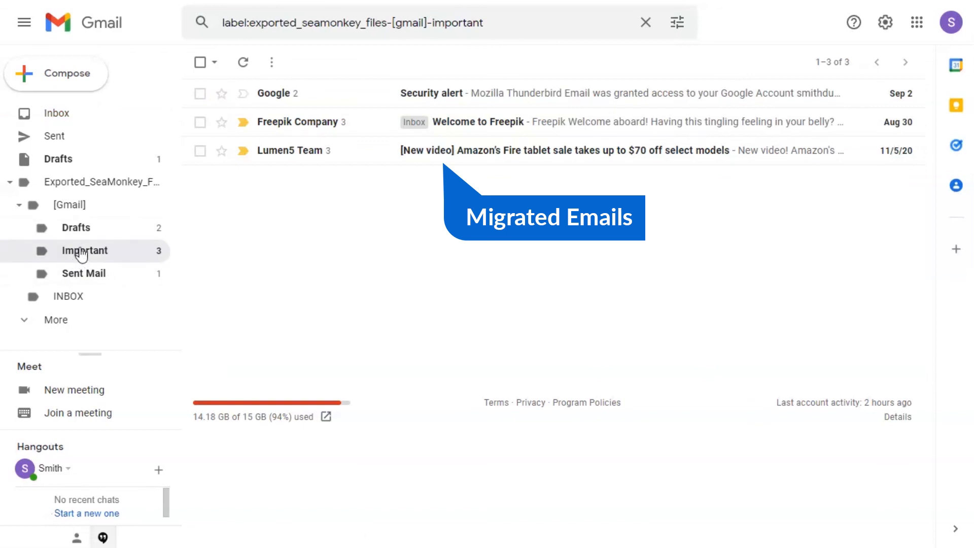